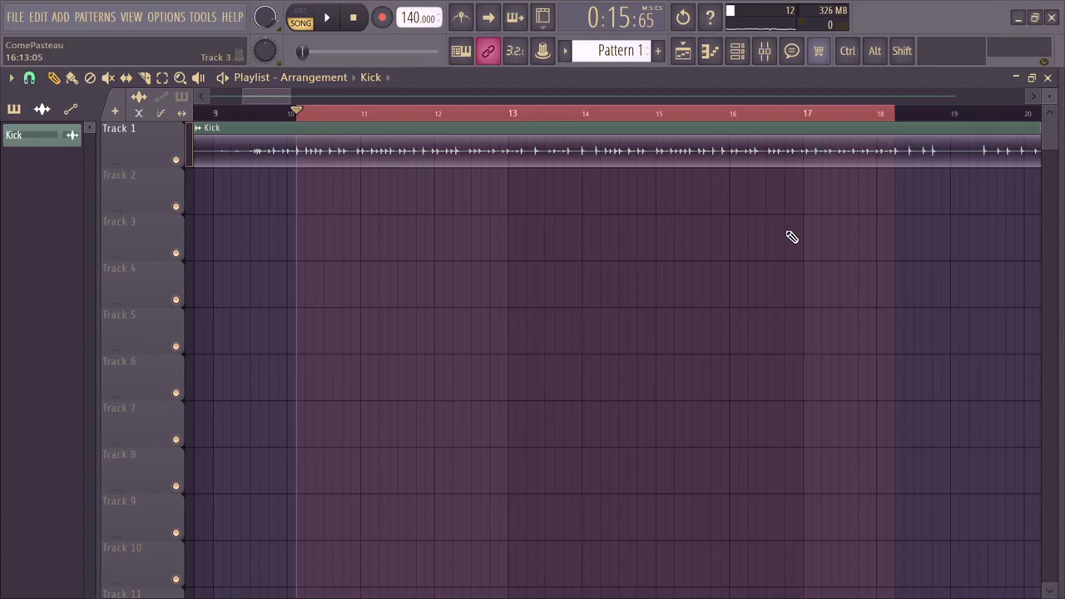
# Show the mixer on Insert 2 with the kick's Parametric EQ 2, gate and Tachy Compressor.
pyautogui.click(764, 51)
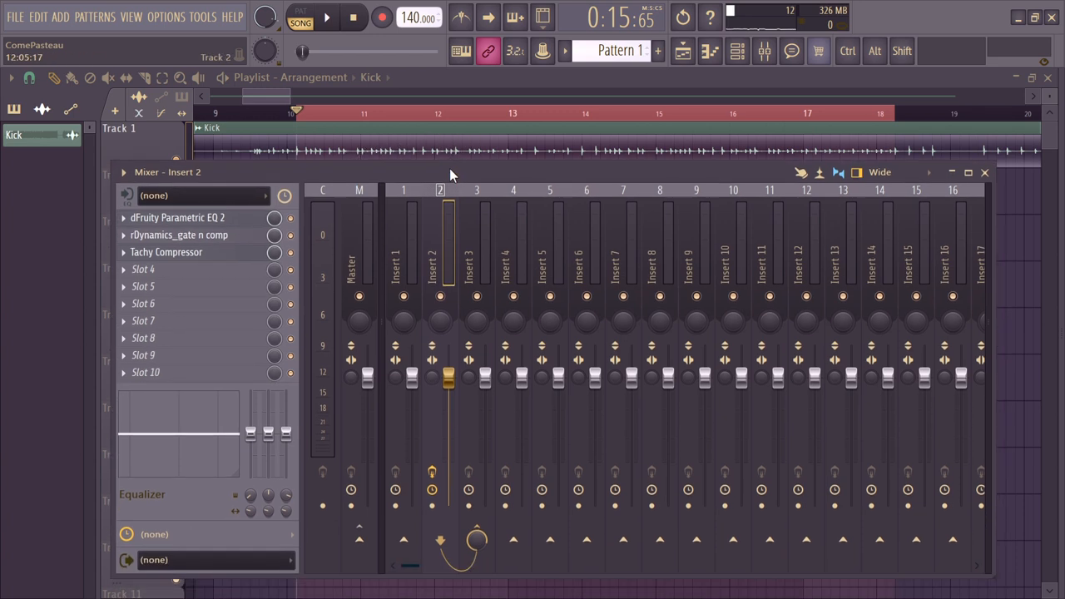
pyautogui.moveTo(391, 174)
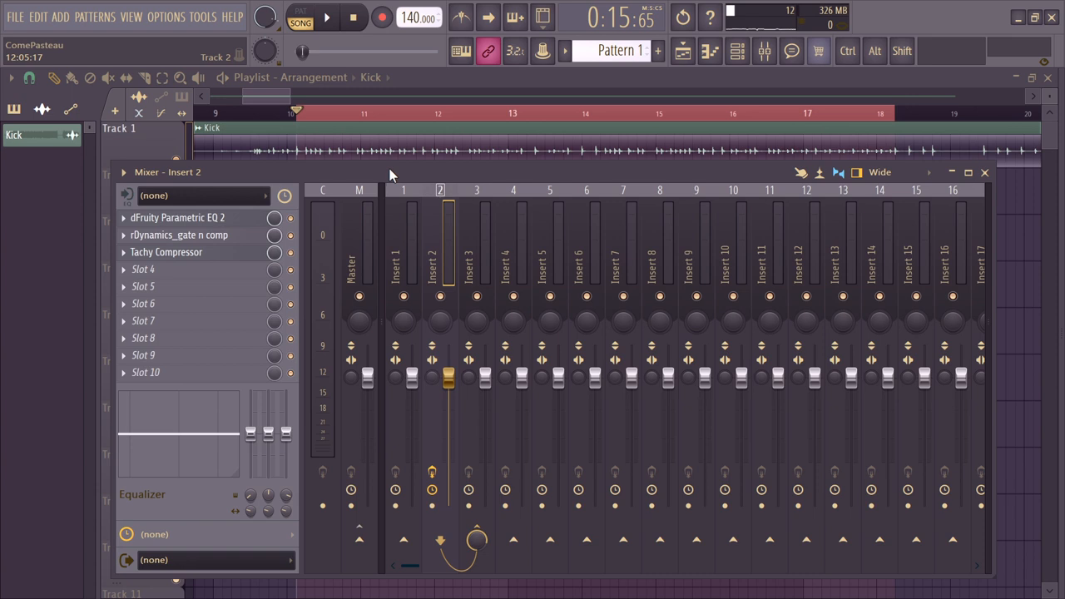
pyautogui.moveTo(233, 280)
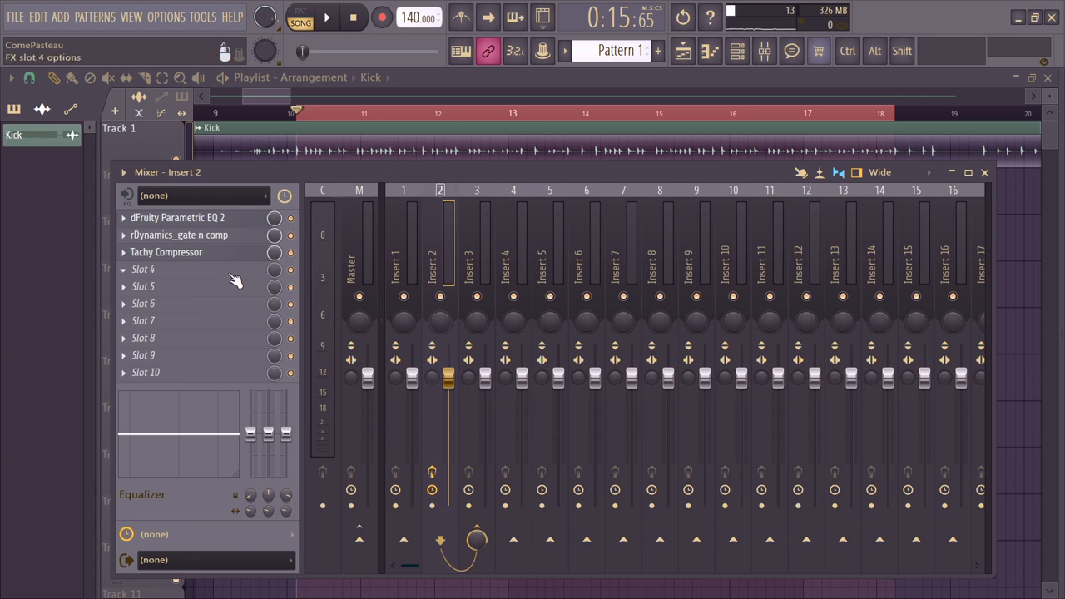
# Load Fruity Parametric EQ 2 into slot 4 of Insert 2 and show its editor.
pyautogui.rightClick(142, 269)
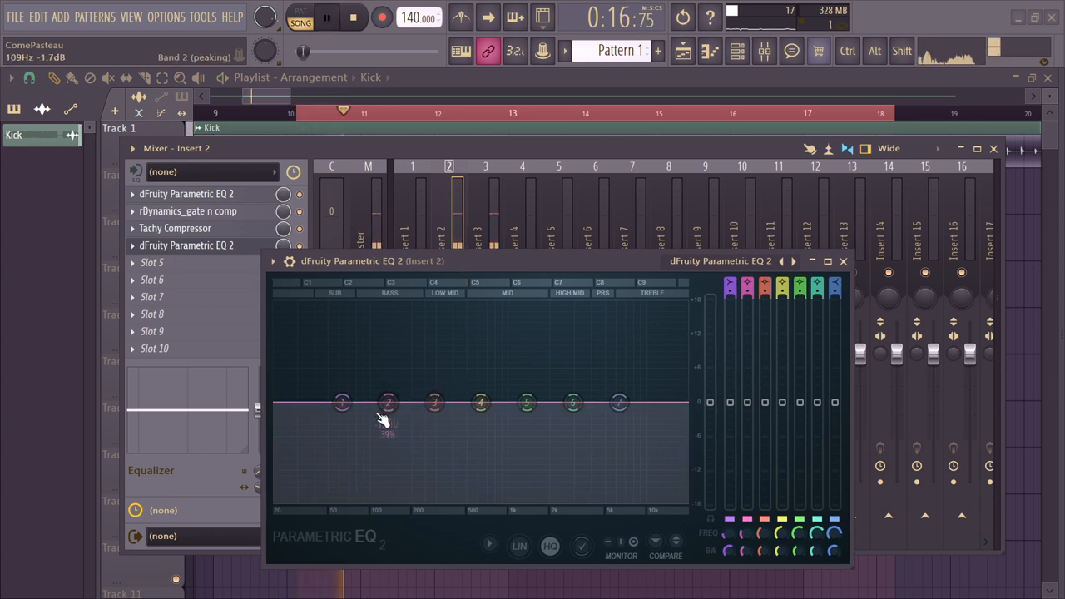
# Boost EQ band 2 to about +3.9 dB near 483 Hz and move the window aside.
pyautogui.moveTo(388, 402); pyautogui.dragTo(460, 376)
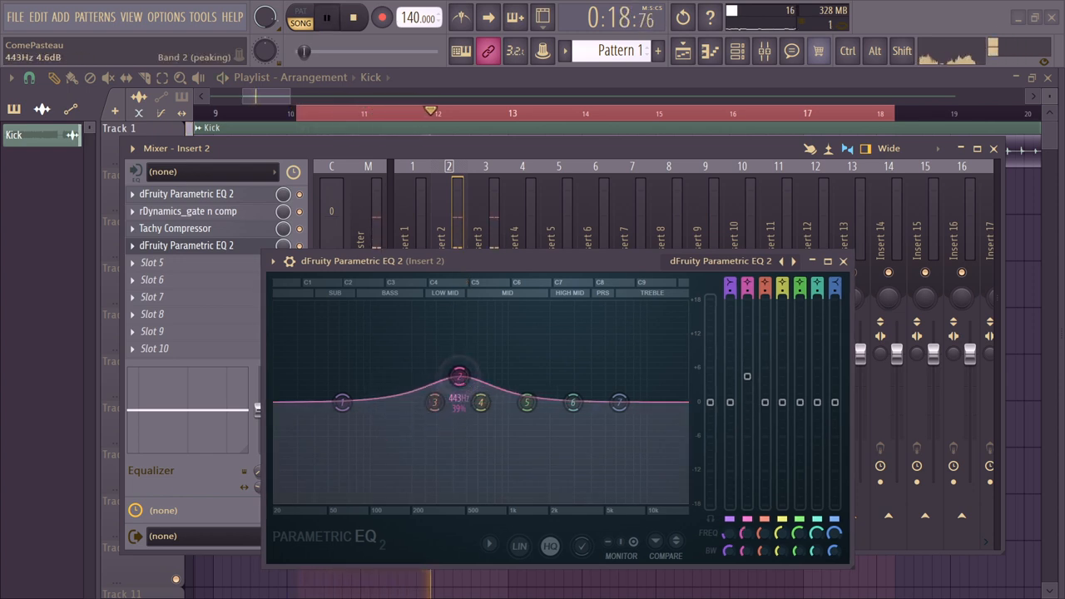
pyautogui.moveTo(460, 375); pyautogui.dragTo(465, 381)
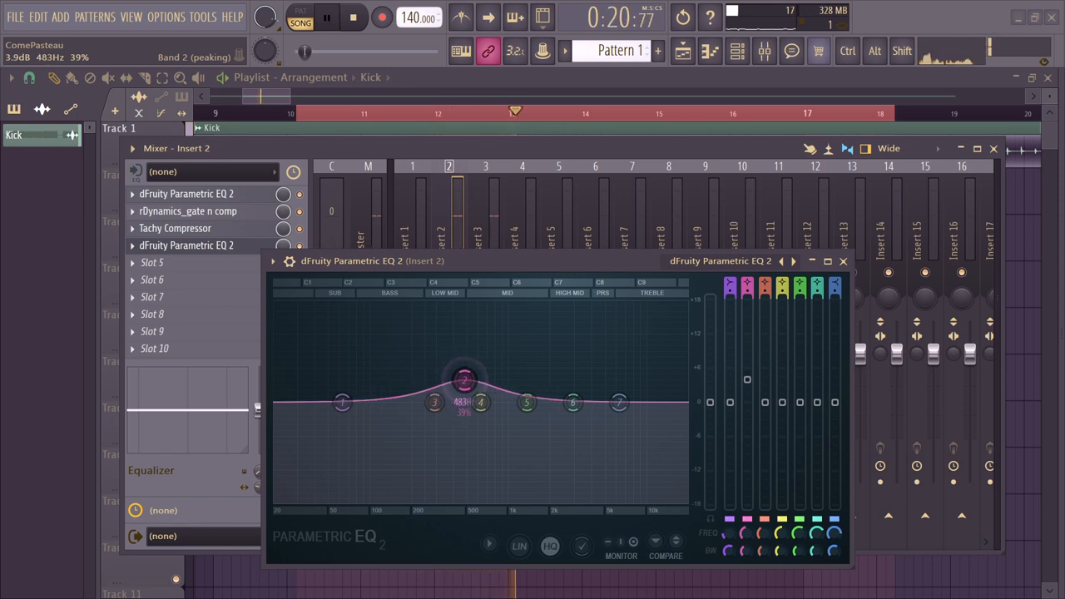
pyautogui.moveTo(465, 380); pyautogui.dragTo(443, 376)
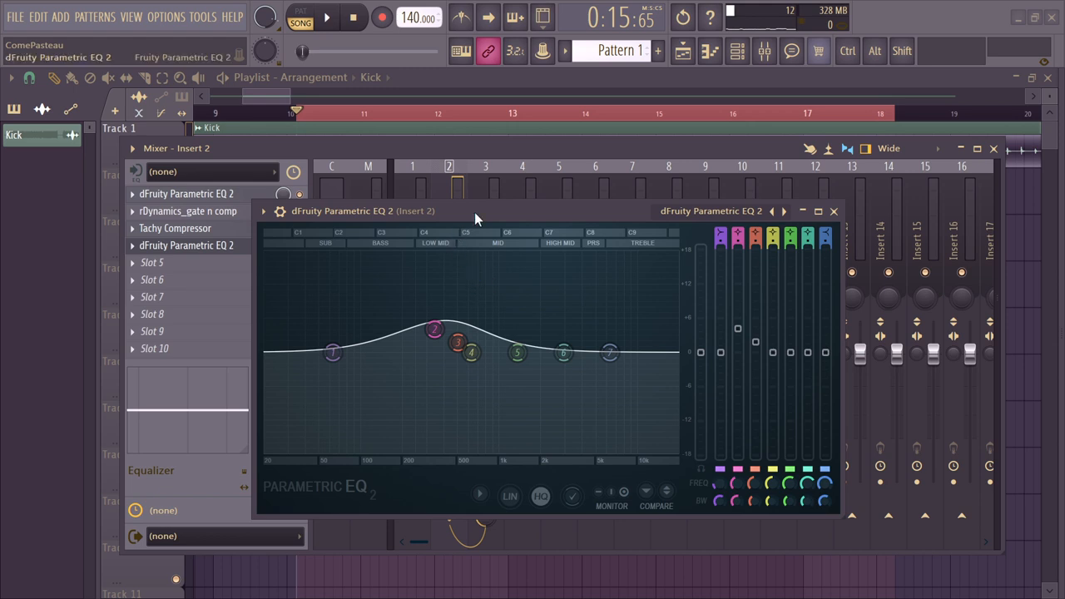
pyautogui.moveTo(476, 210); pyautogui.dragTo(454, 226)
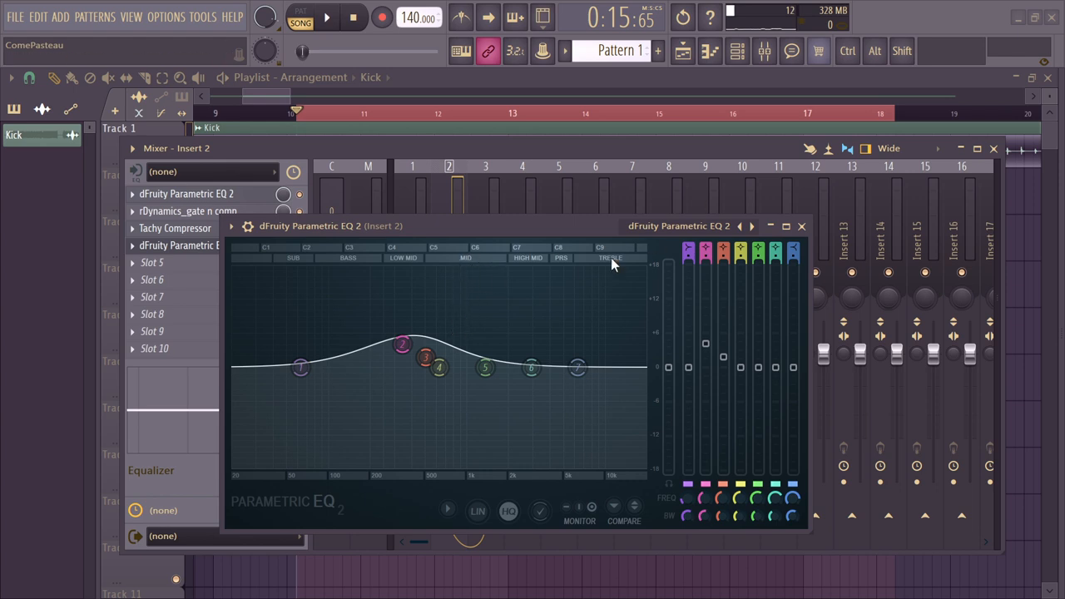
pyautogui.moveTo(399, 270)
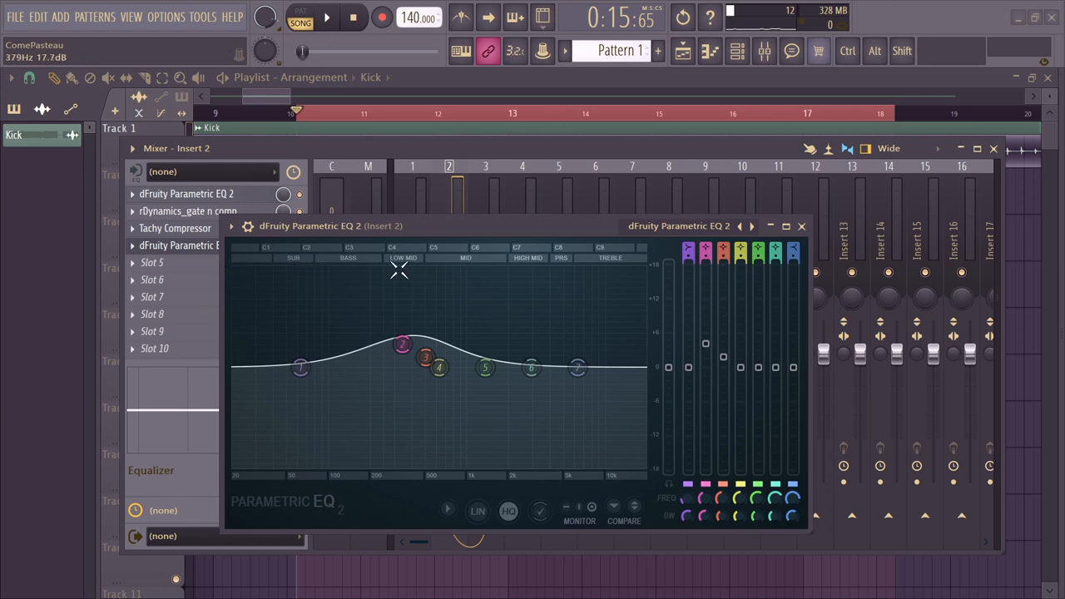
pyautogui.click(801, 226)
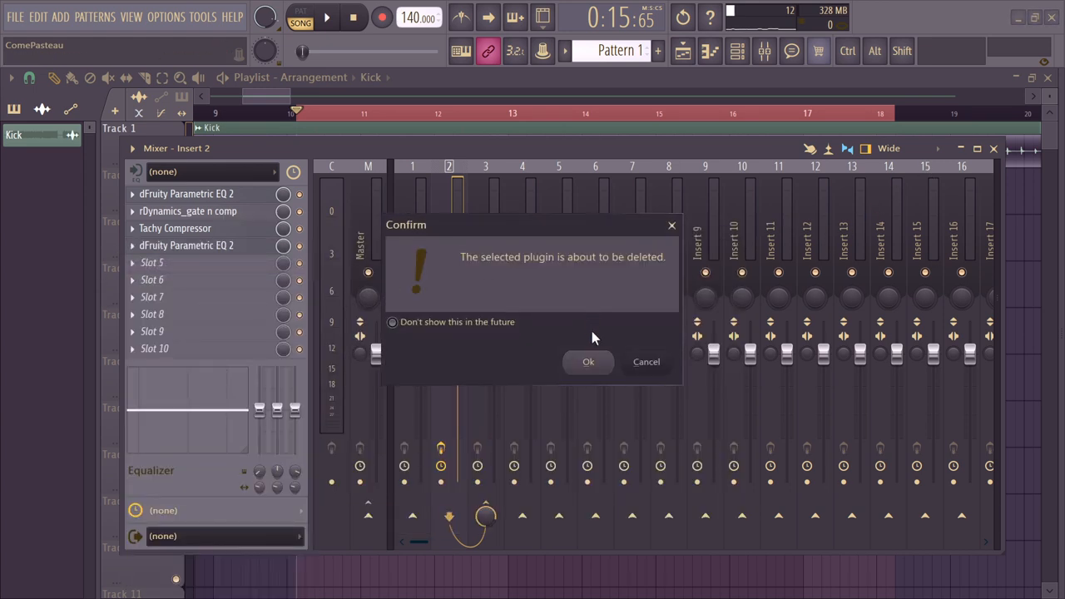
# Confirm deleting the slot 4 EQ, then load Parametric EQ 2 into Insert 3's slot 1.
pyautogui.click(588, 361)
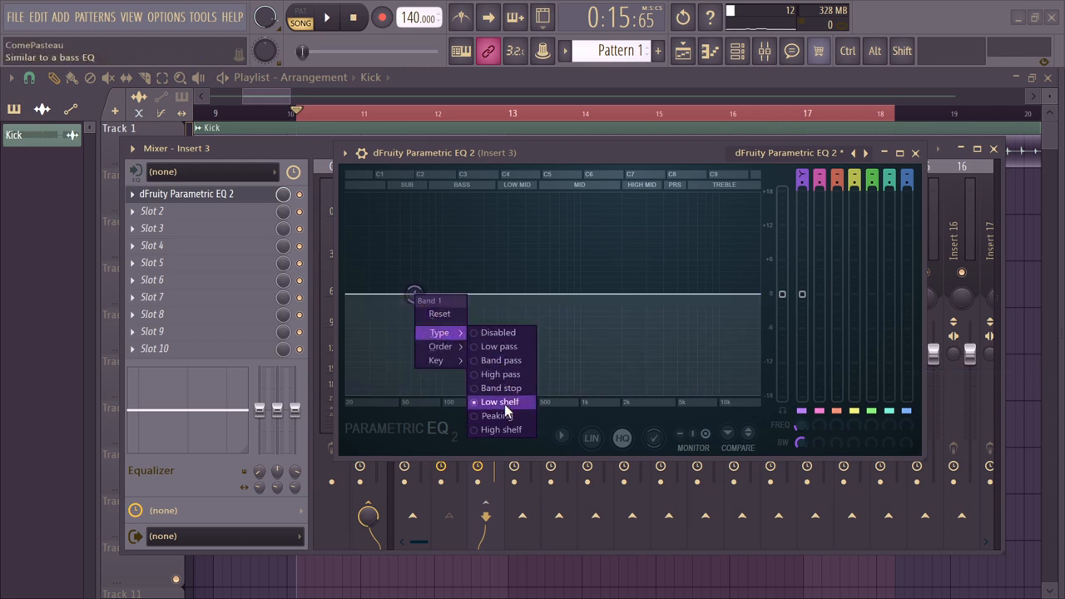
# Make Insert 3's EQ band 1 a Steep 4 band-pass centred near 168 Hz.
pyautogui.click(500, 360)
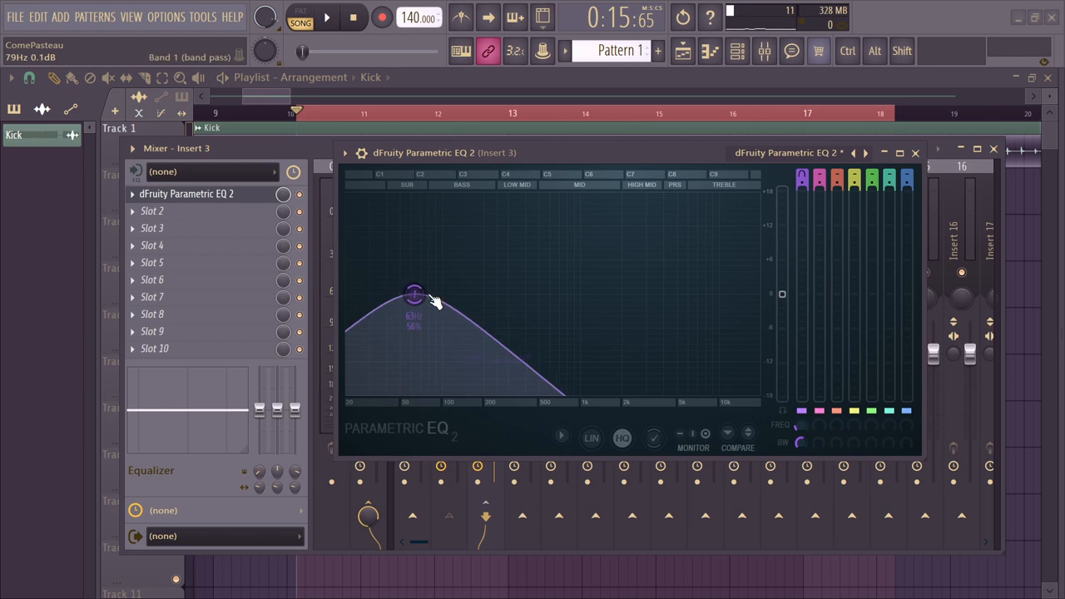
pyautogui.rightClick(414, 294)
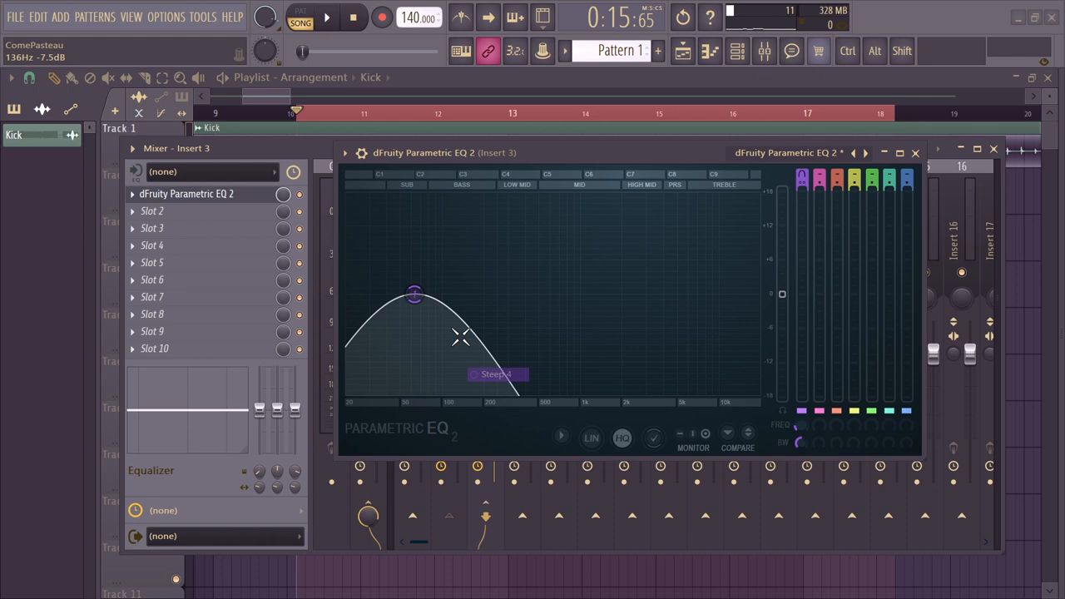
pyautogui.moveTo(414, 294); pyautogui.dragTo(472, 294)
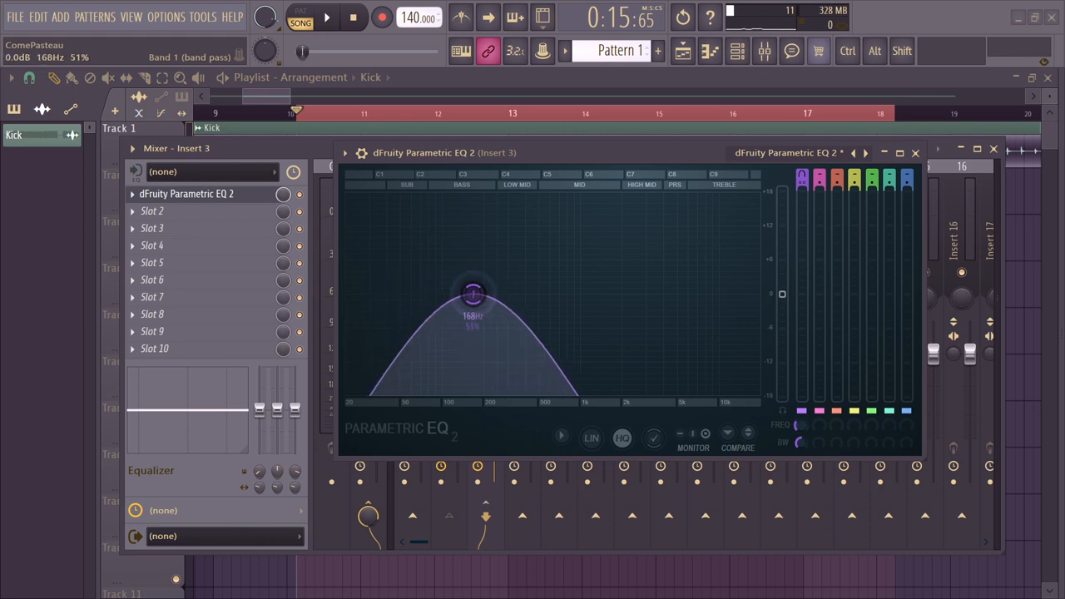
pyautogui.rightClick(151, 211)
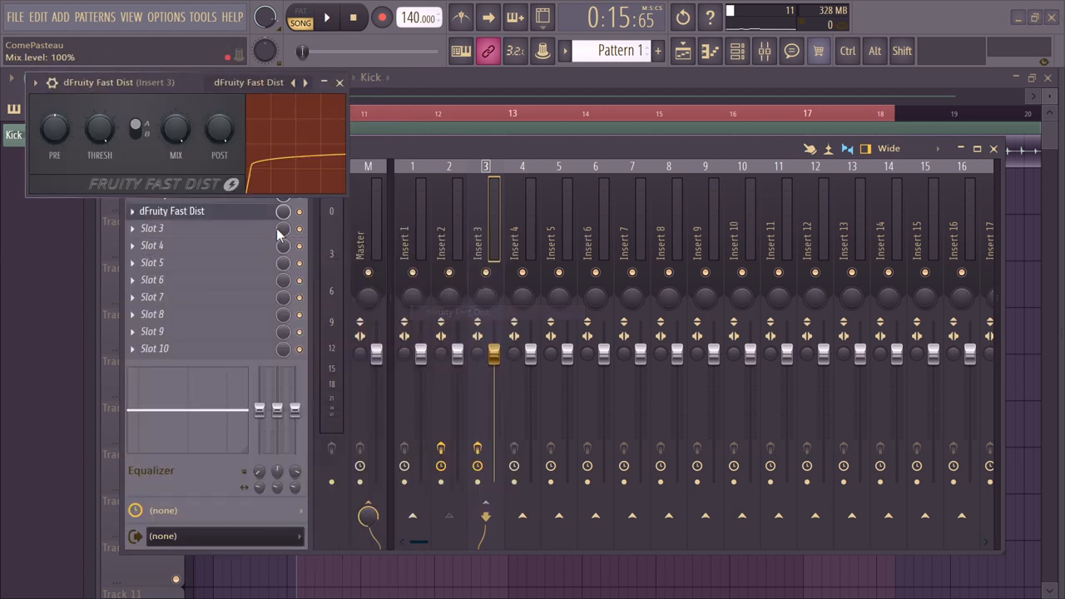
# Add Fruity Fast Dist in slot 2 and Parametric EQ 2 in slot 3 of Insert 3.
pyautogui.rightClick(175, 126)
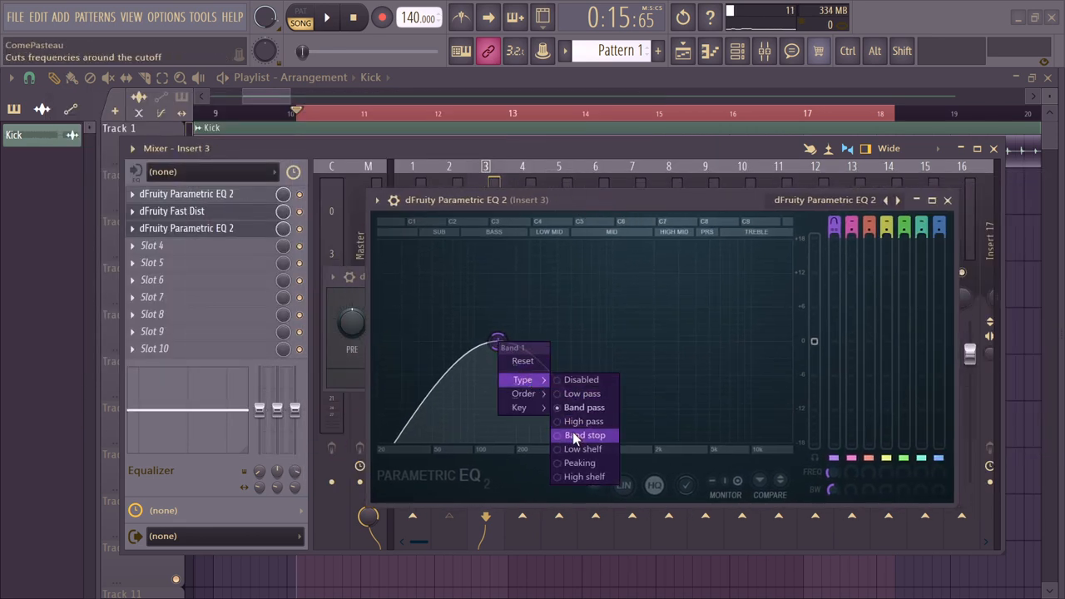
# Set the slot 3 EQ's band 1 to a high-pass cutting near 159 Hz.
pyautogui.click(583, 421)
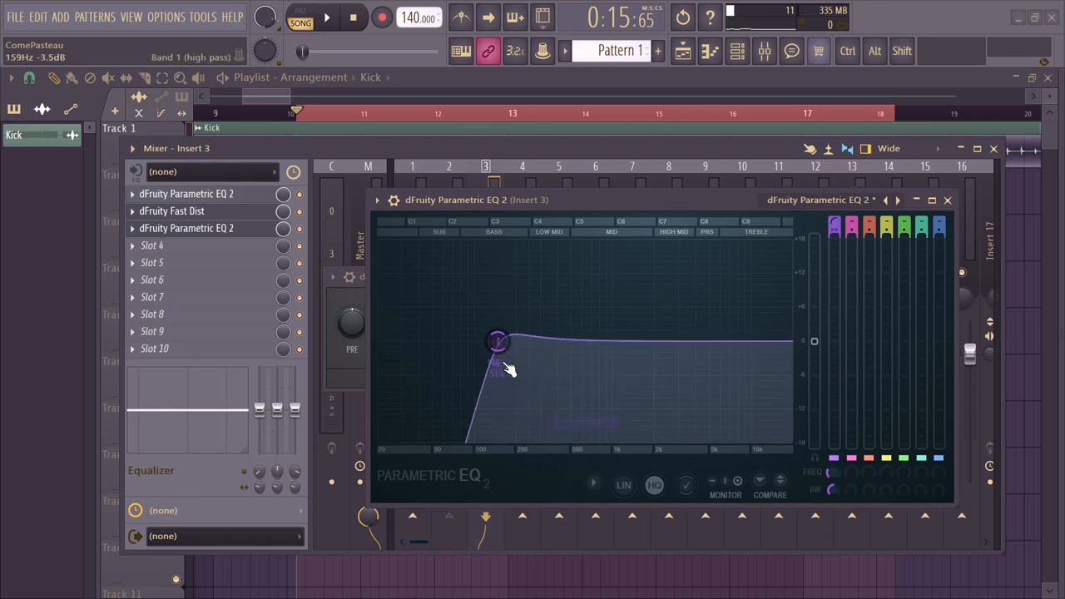
pyautogui.moveTo(499, 341); pyautogui.dragTo(474, 341)
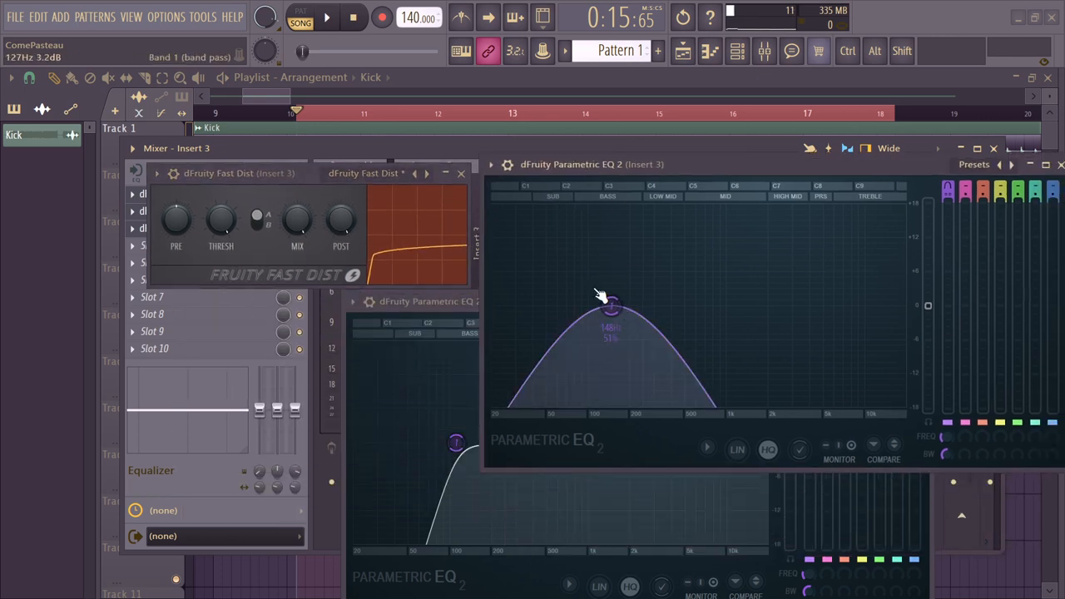
# Drag the first EQ's band-pass node left and down to about 99 Hz.
pyautogui.moveTo(611, 303); pyautogui.dragTo(591, 308)
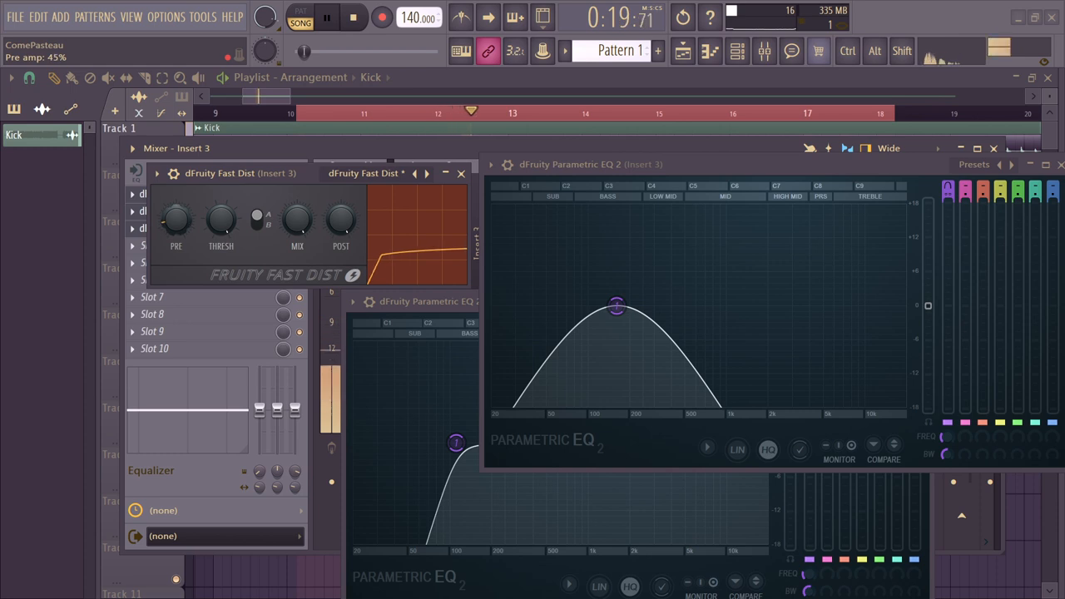
pyautogui.moveTo(616, 307); pyautogui.dragTo(606, 306)
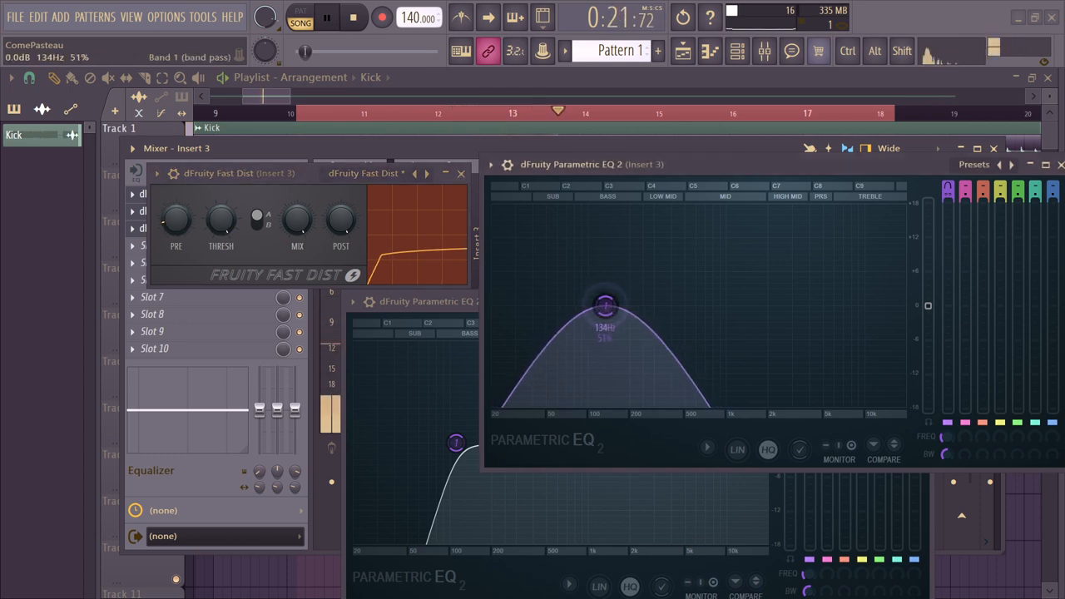
pyautogui.moveTo(605, 306); pyautogui.dragTo(583, 303)
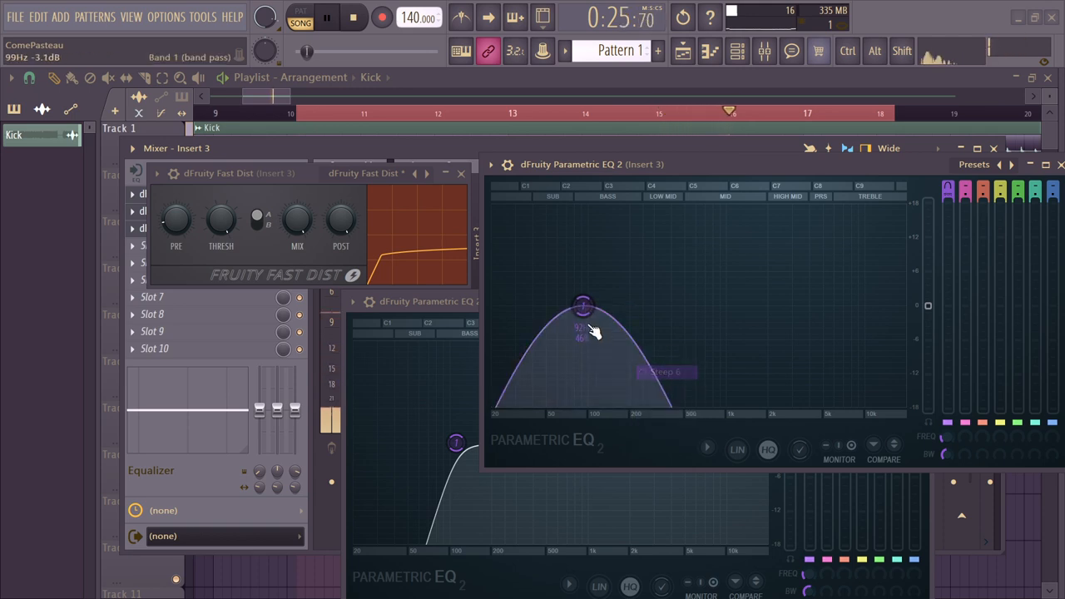
pyautogui.moveTo(582, 306); pyautogui.dragTo(575, 303)
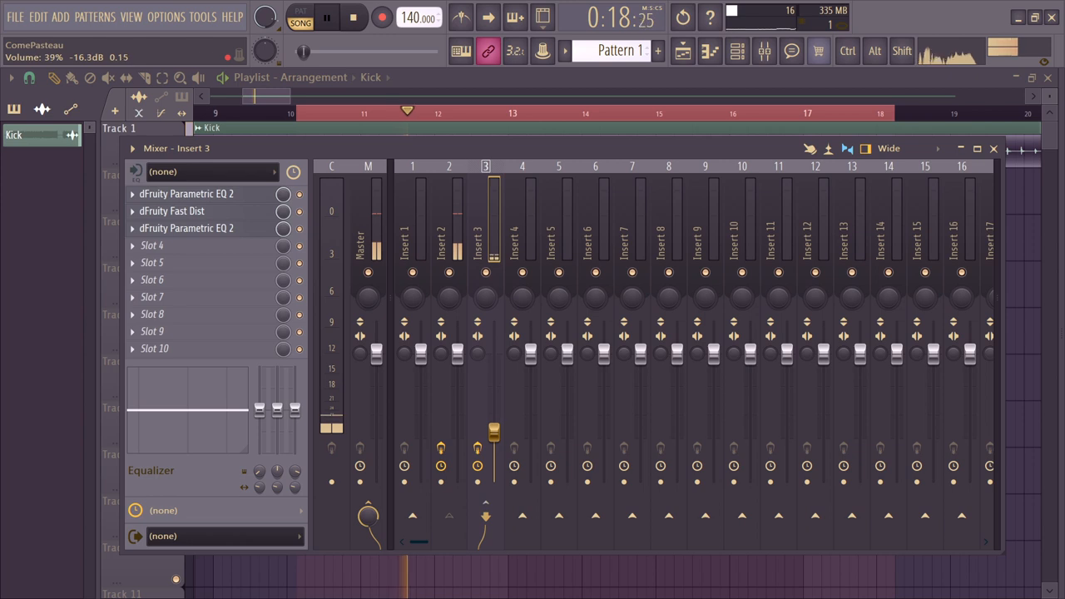
# Raise Insert 3's fader to about 67% (-7.9 dB), then stop playback.
pyautogui.moveTo(494, 432); pyautogui.dragTo(493, 393)
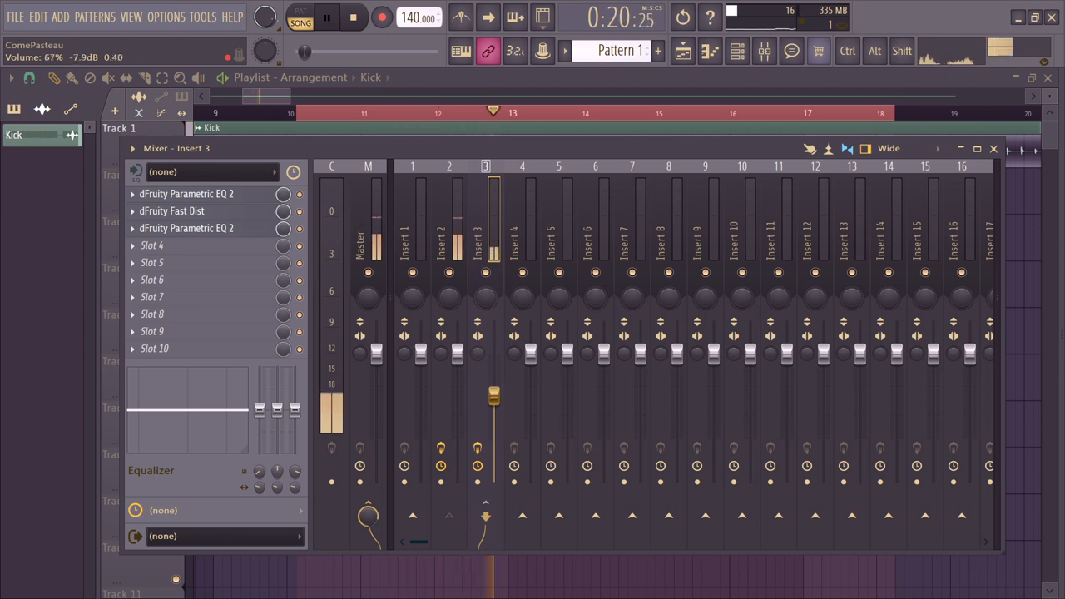
pyautogui.click(186, 193)
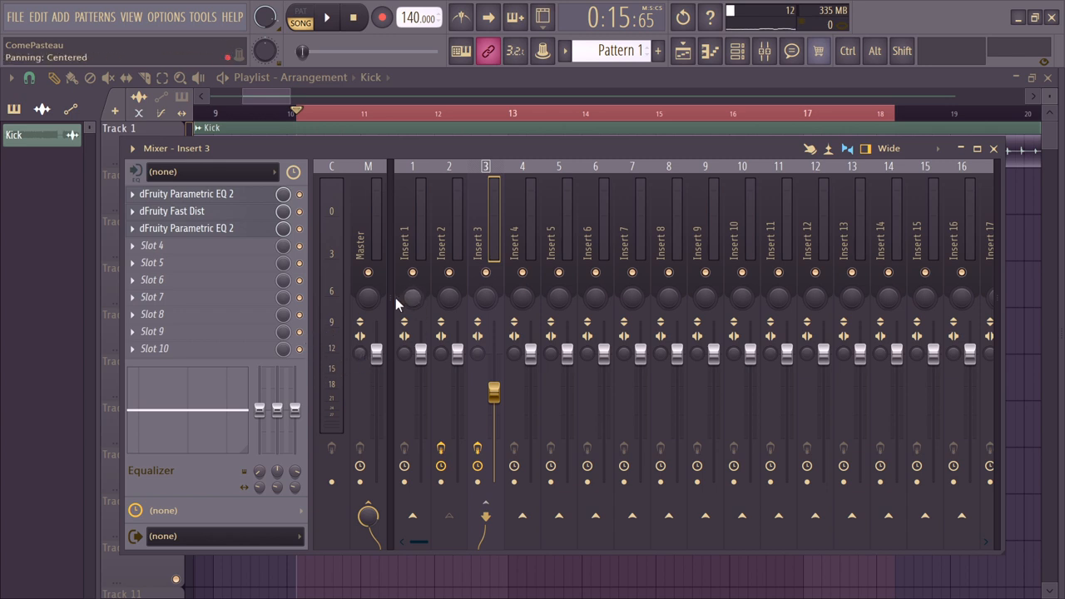
pyautogui.moveTo(403, 297)
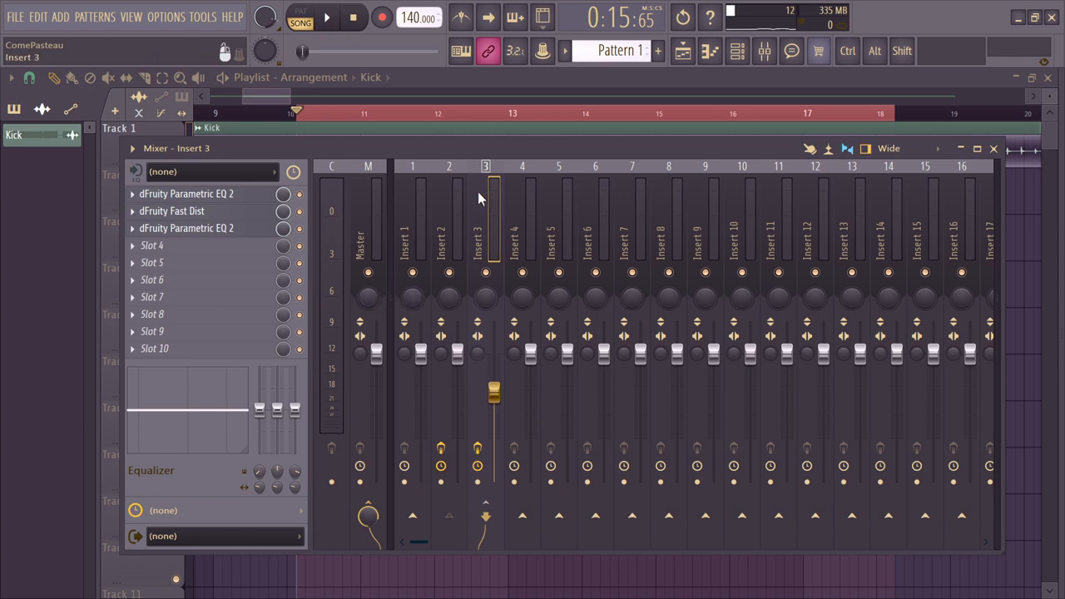
pyautogui.moveTo(472, 216)
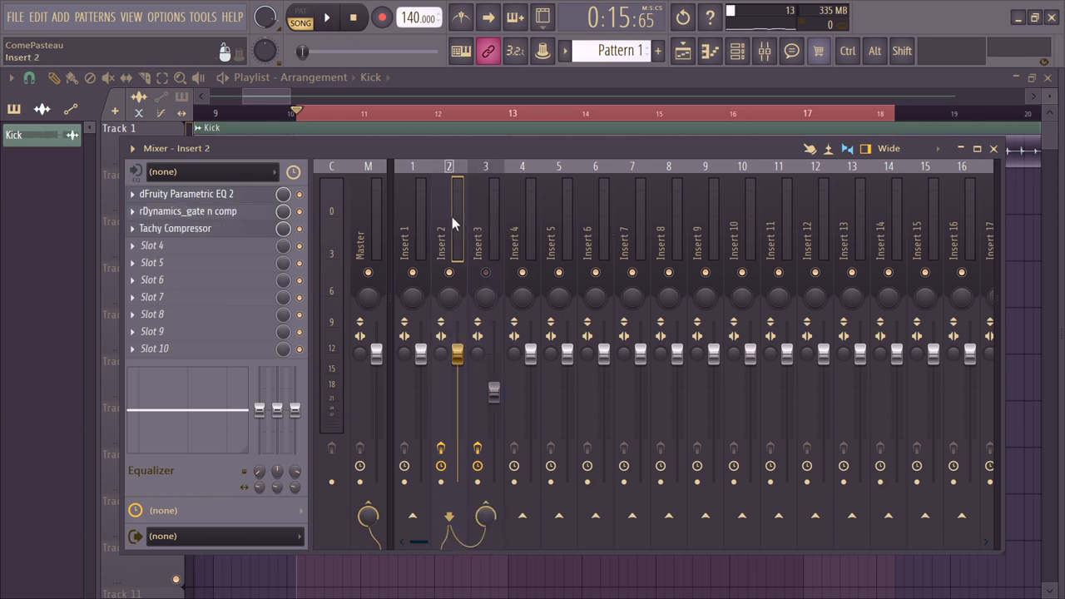
# Load Patcher into Insert 2's slot 4 with the User 'Tachy Voodoo' preset.
pyautogui.rightClick(152, 244)
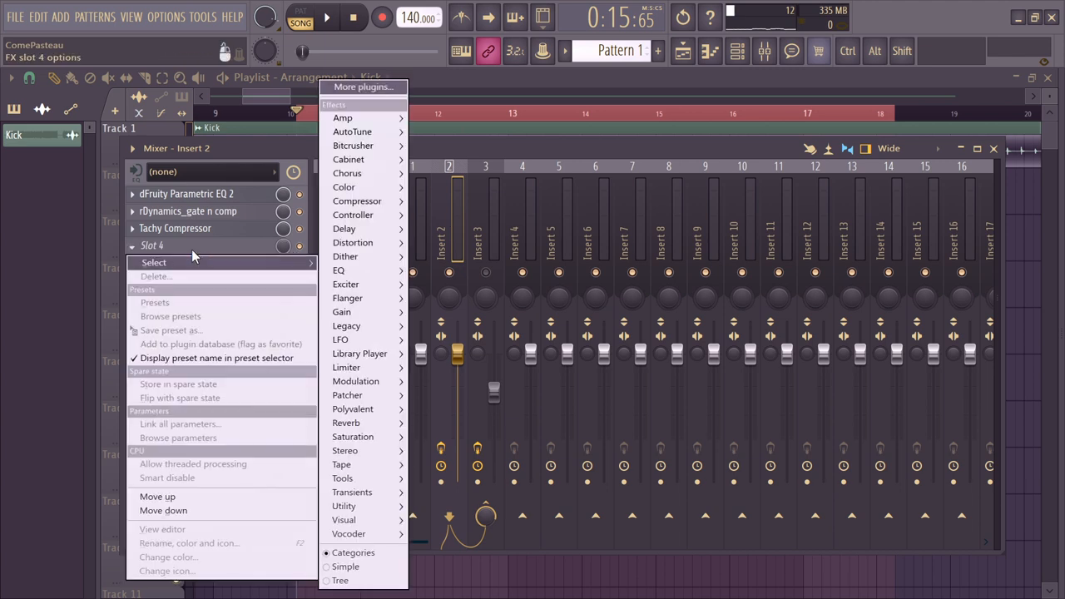
pyautogui.moveTo(348, 395)
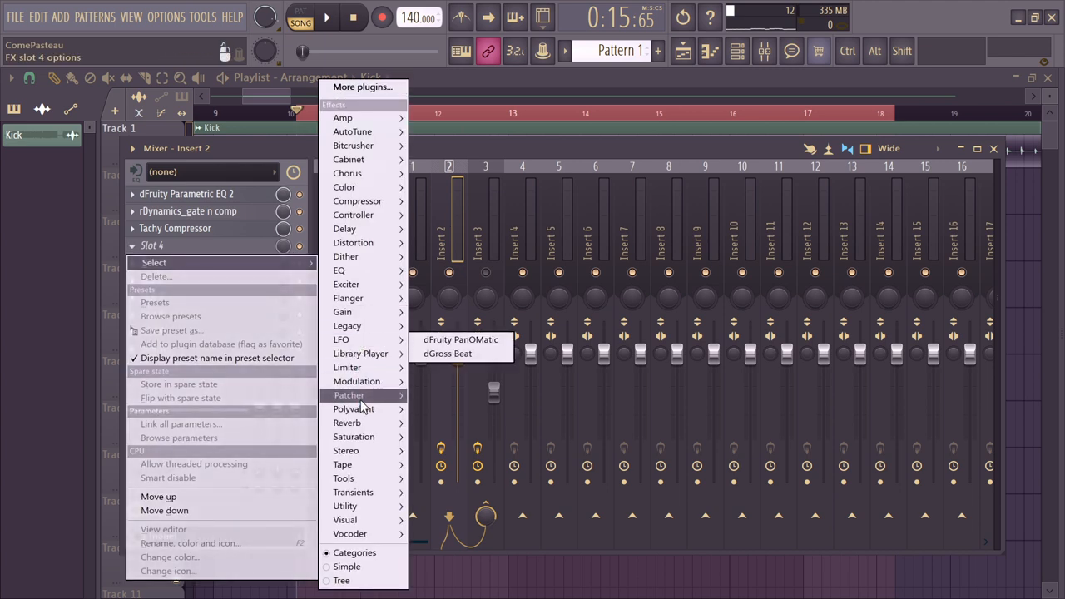
pyautogui.click(349, 394)
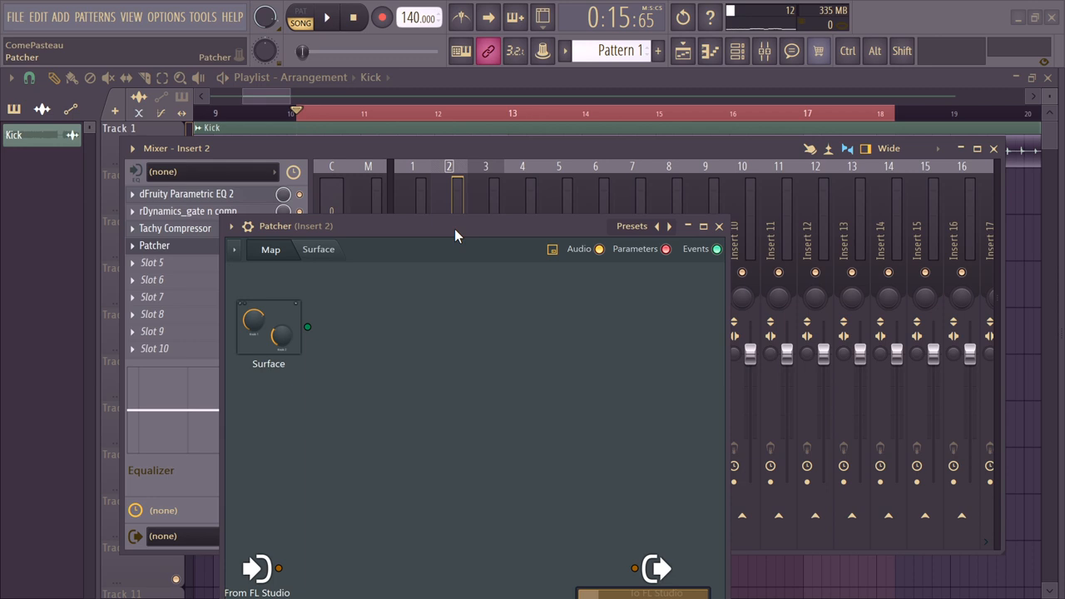
pyautogui.click(632, 225)
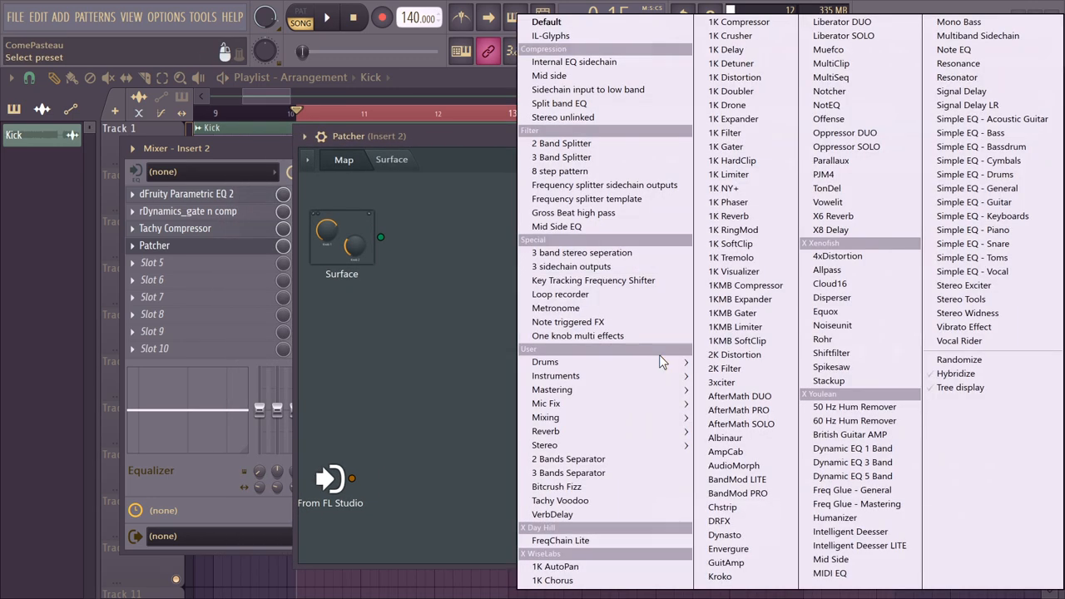
pyautogui.click(560, 500)
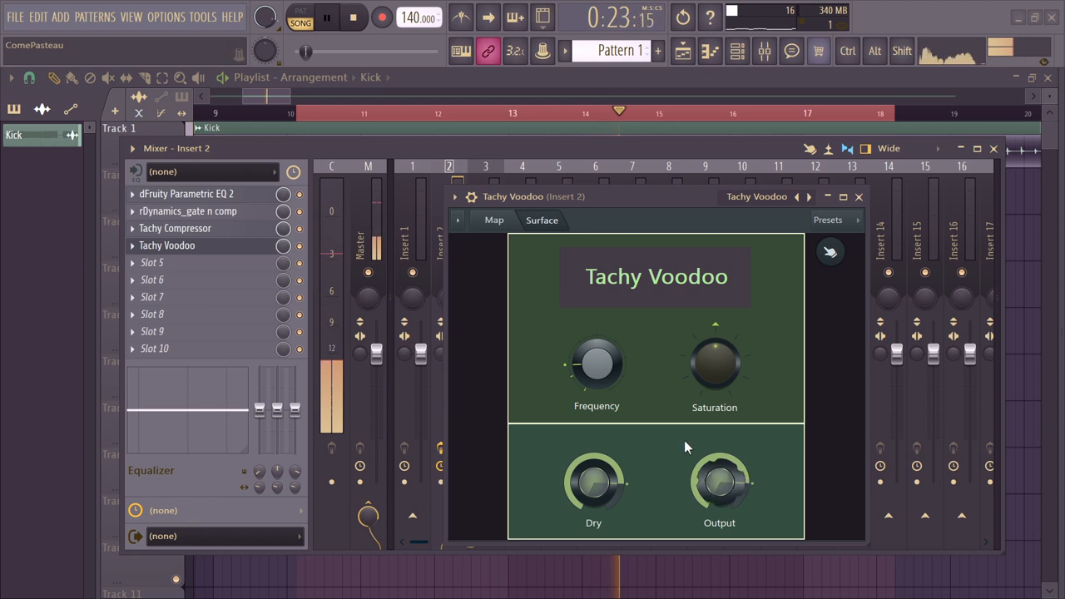
pyautogui.moveTo(596, 364); pyautogui.dragTo(596, 358)
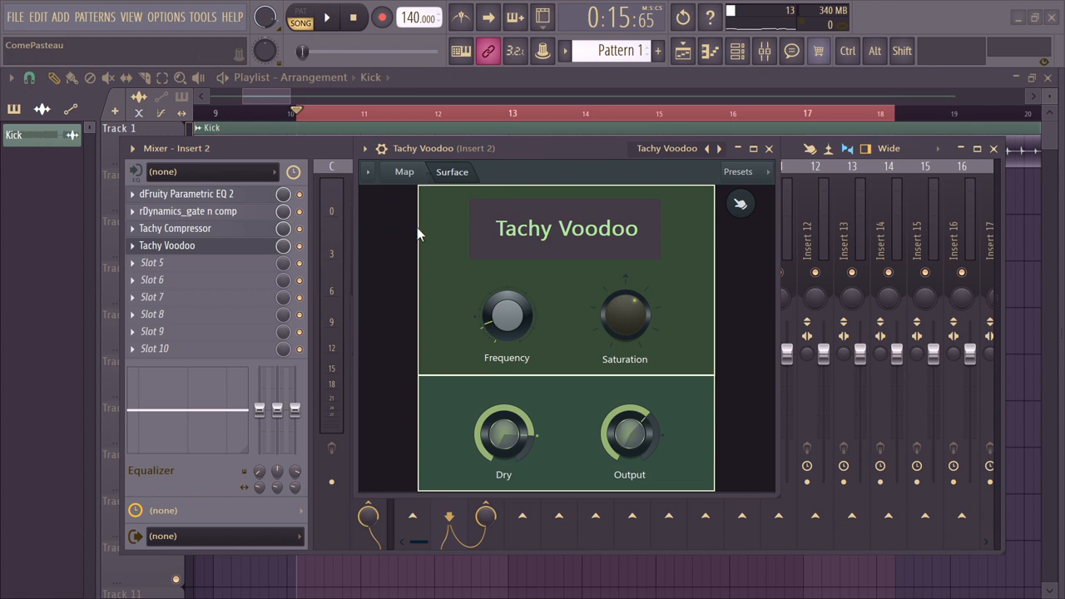
pyautogui.moveTo(516, 256)
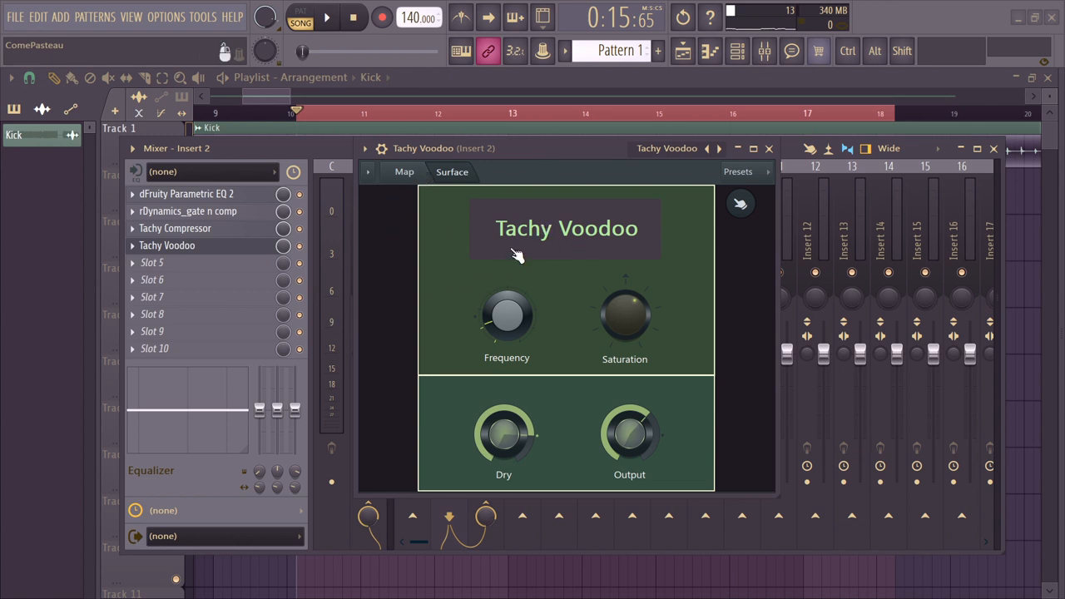
pyautogui.moveTo(614, 259)
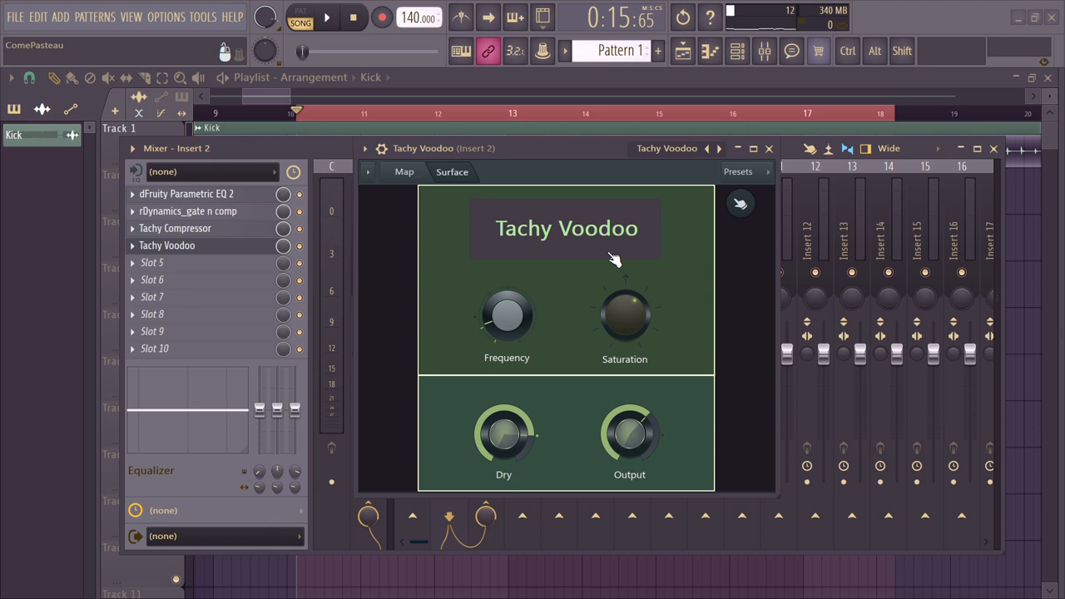
pyautogui.moveTo(660, 278)
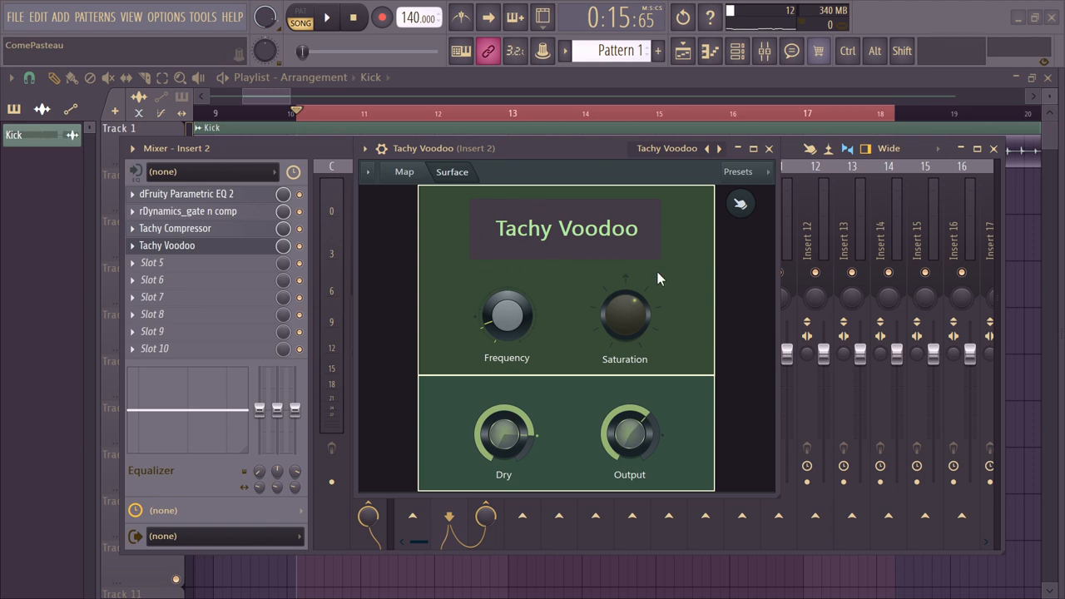
pyautogui.moveTo(703, 277)
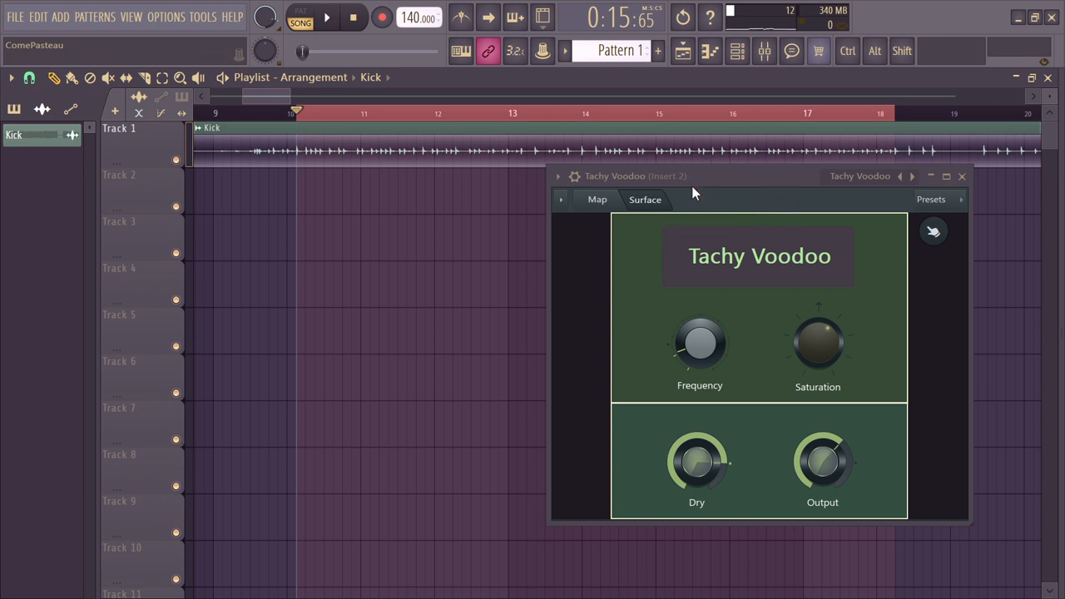
# Move the Tachy Voodoo panel into place over the playlist, then switch to another program.
pyautogui.moveTo(695, 175); pyautogui.dragTo(658, 185)
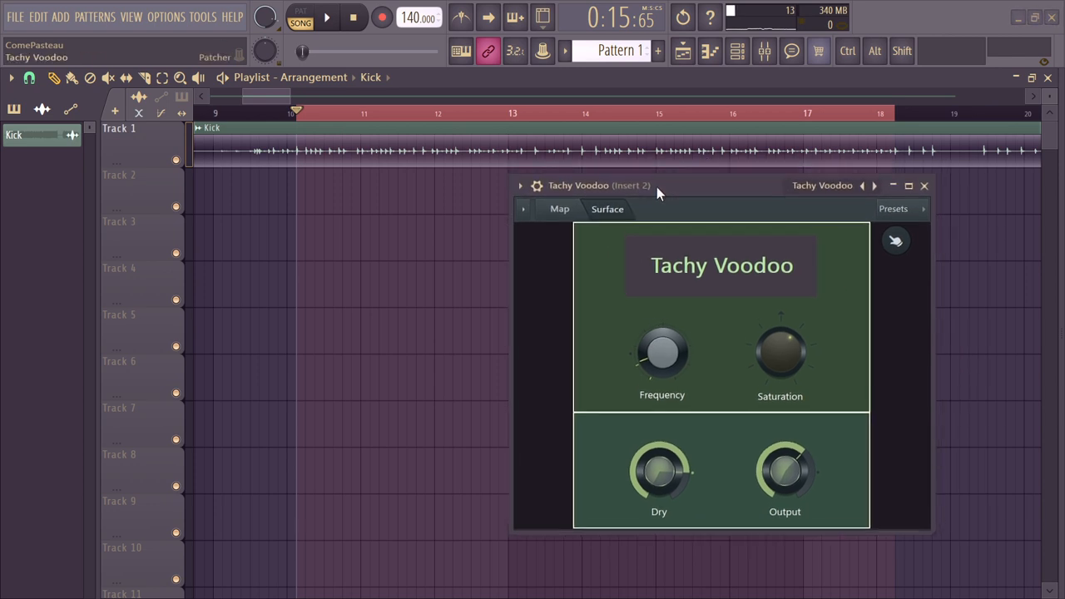
pyautogui.press('alt+tab')
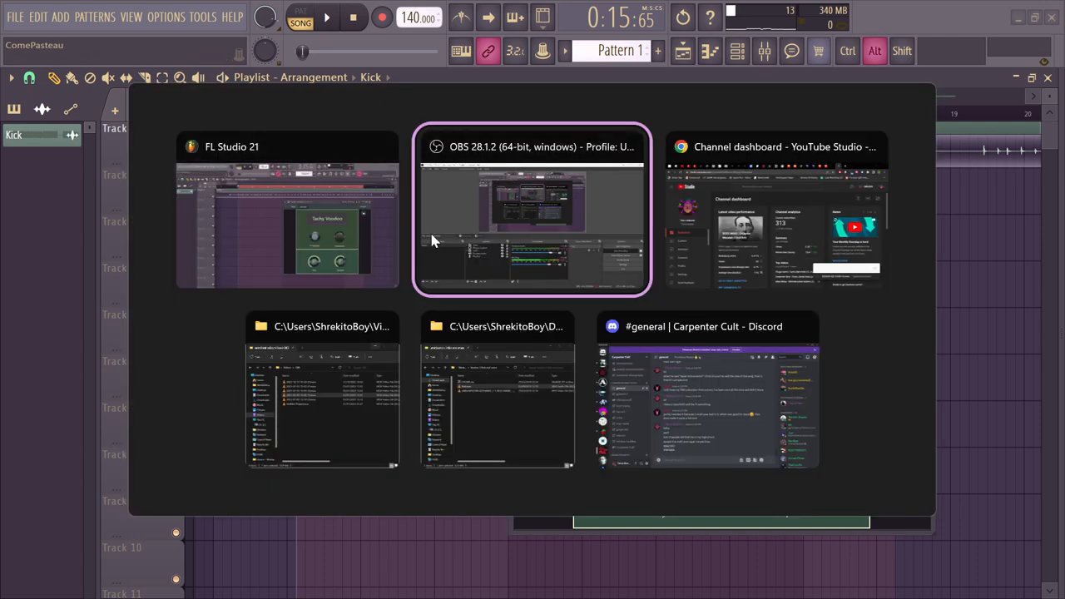